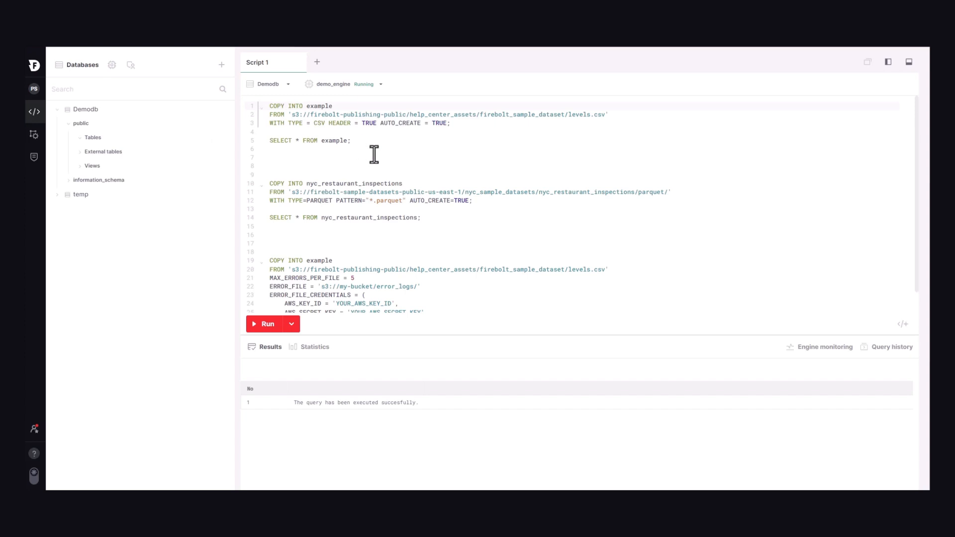
{"action": "mouse_move", "coordinate": [359, 166]}
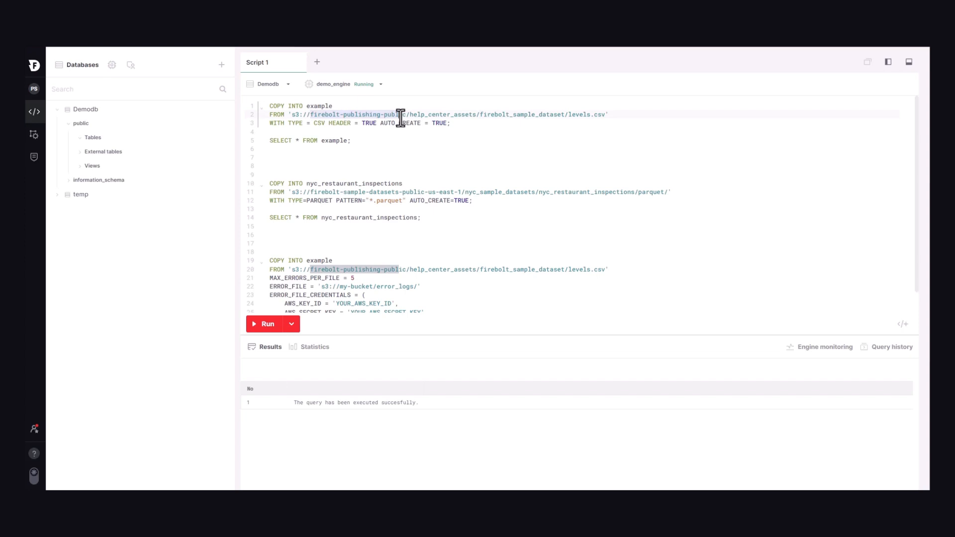
Select the COPY INTO statement loading levels.csv into the example table
{"action": "left_click", "coordinate": [270, 161]}
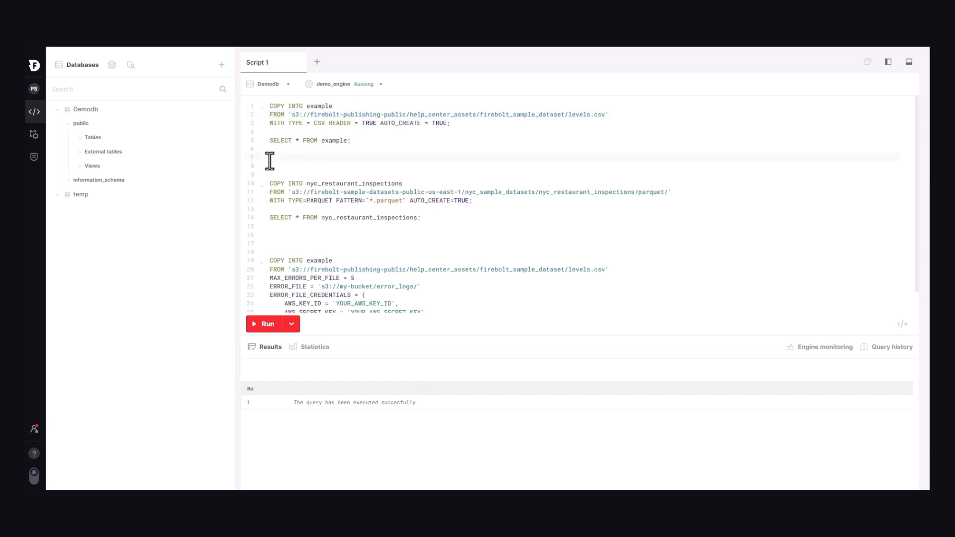
{"action": "mouse_move", "coordinate": [267, 150]}
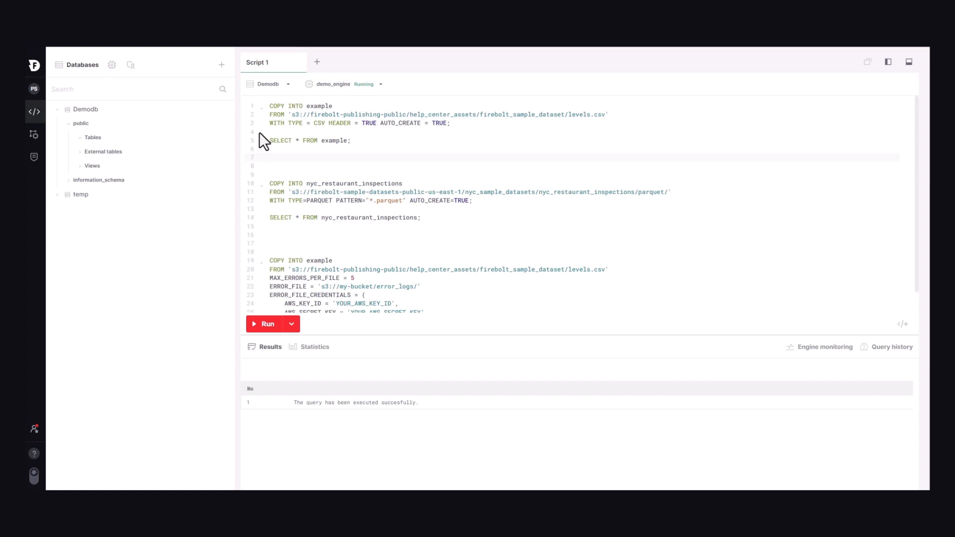
{"action": "left_click", "coordinate": [270, 157]}
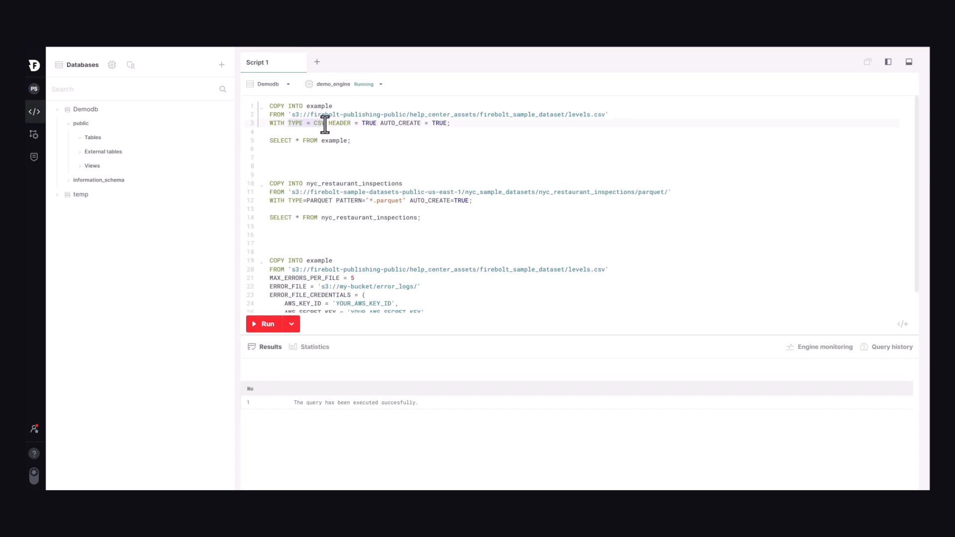
{"action": "mouse_move", "coordinate": [376, 124]}
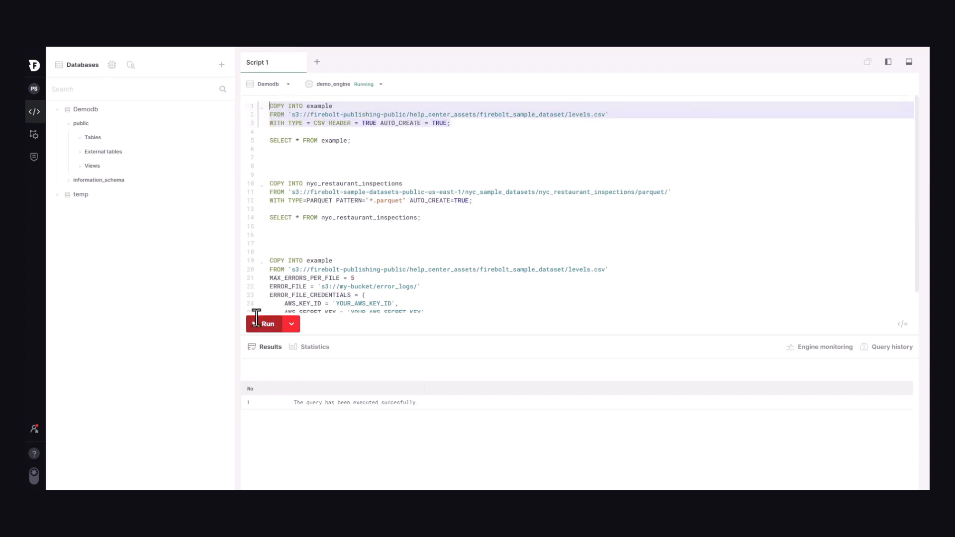
Run the levels.csv load, then select the SELECT * FROM example query
{"action": "left_click", "coordinate": [264, 324]}
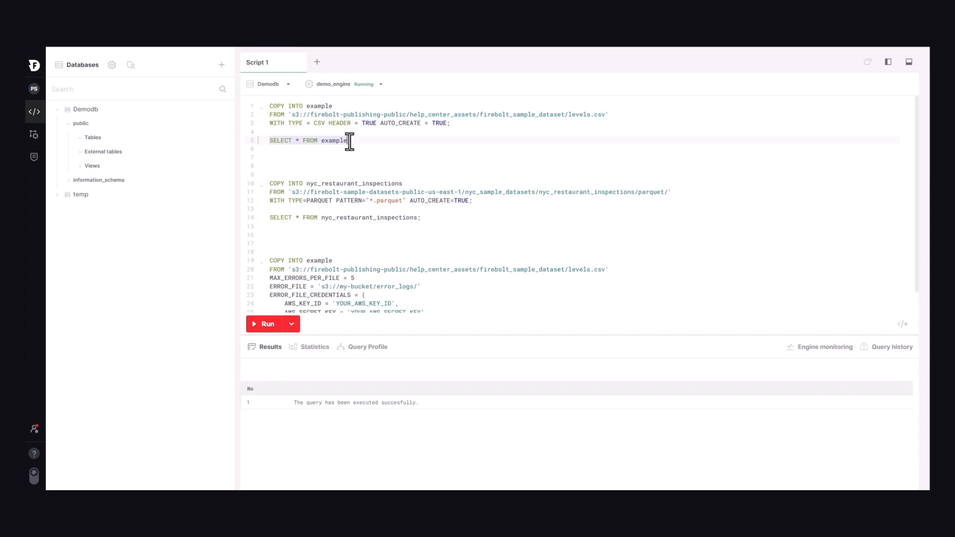
{"action": "left_click", "coordinate": [265, 323]}
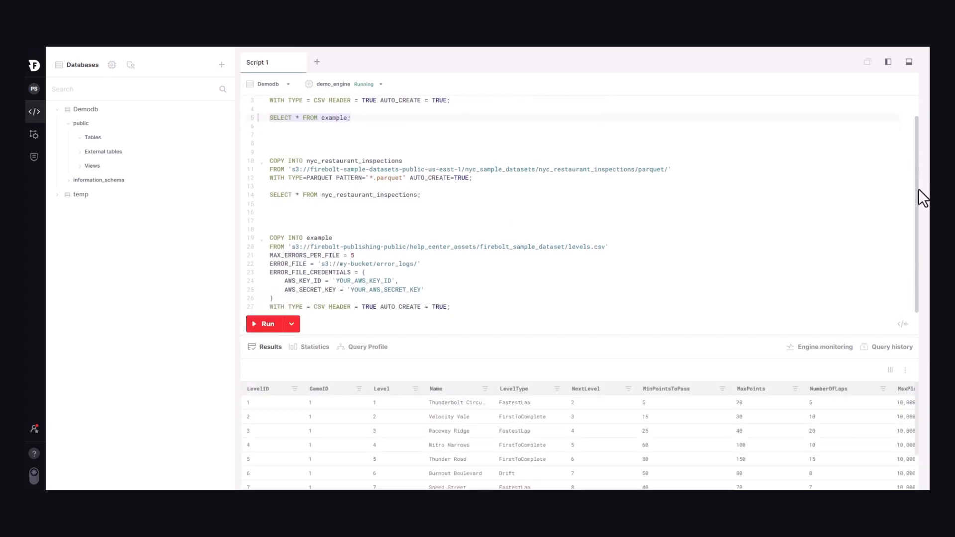
{"action": "mouse_move", "coordinate": [547, 192]}
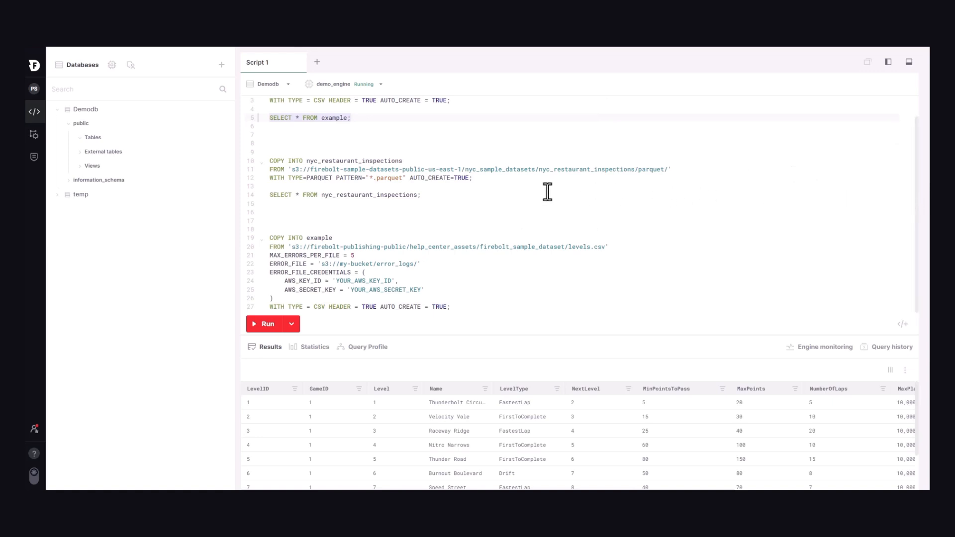
{"action": "mouse_move", "coordinate": [226, 198]}
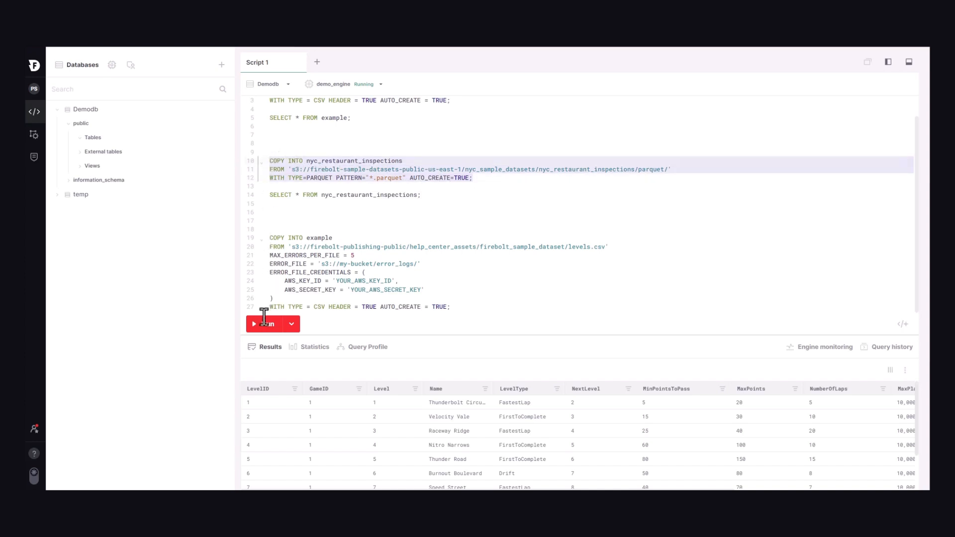
Run the restaurant Parquet load and list the nyc_restaurant_inspections rows
{"action": "left_click", "coordinate": [262, 323]}
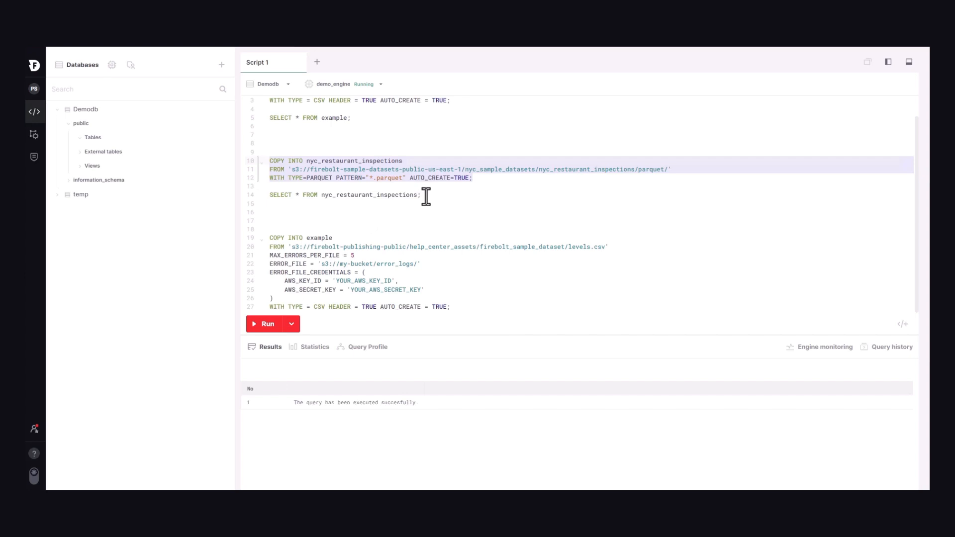
{"action": "left_click", "coordinate": [274, 195]}
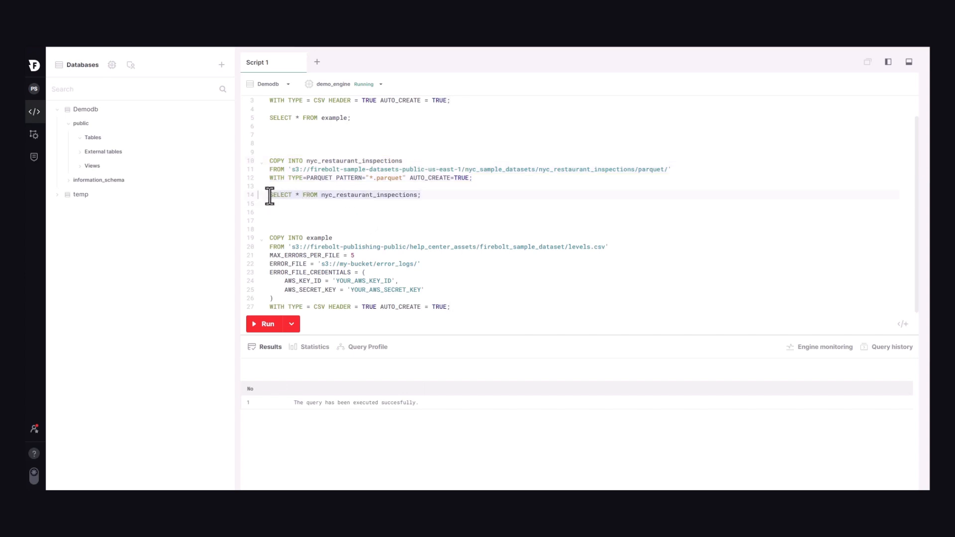
{"action": "left_click", "coordinate": [266, 323]}
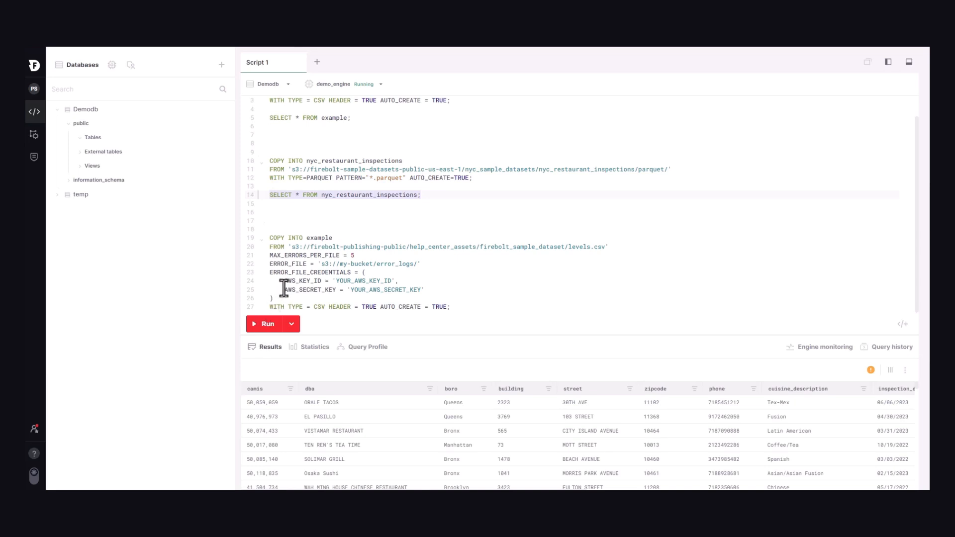
{"action": "mouse_move", "coordinate": [273, 228]}
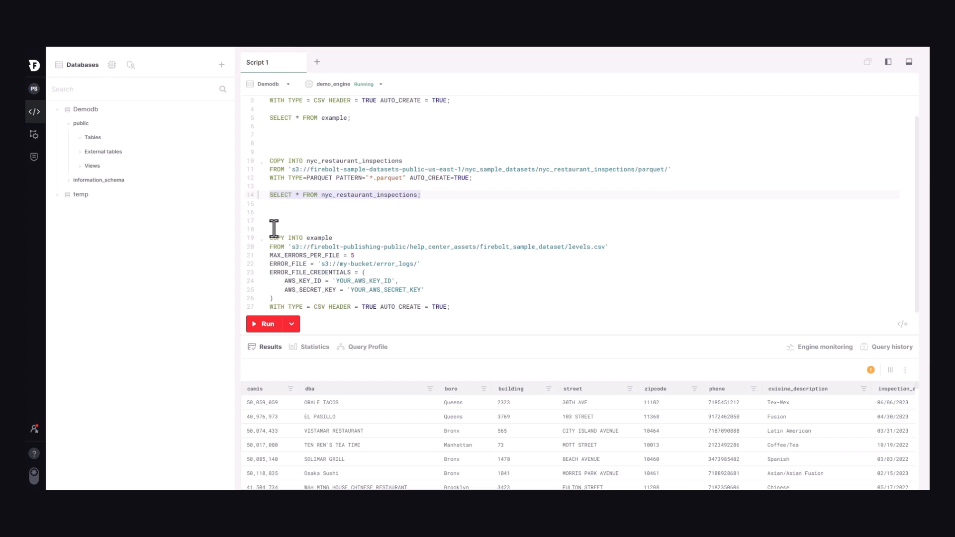
{"action": "mouse_move", "coordinate": [267, 255]}
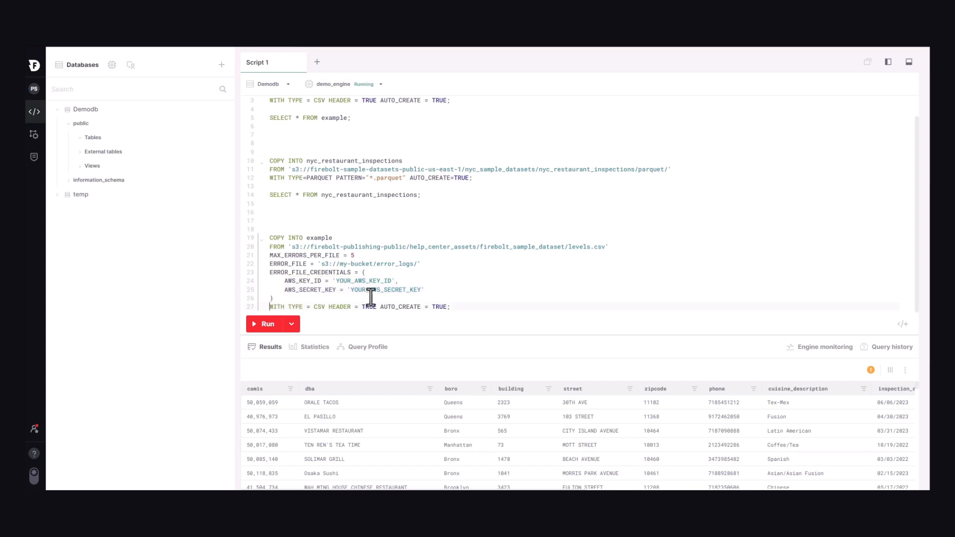
{"action": "mouse_move", "coordinate": [469, 275]}
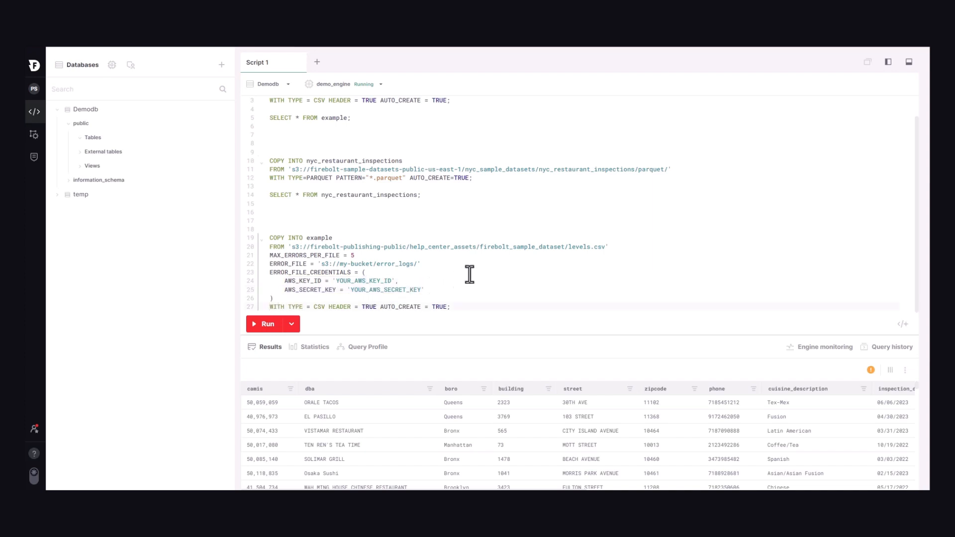